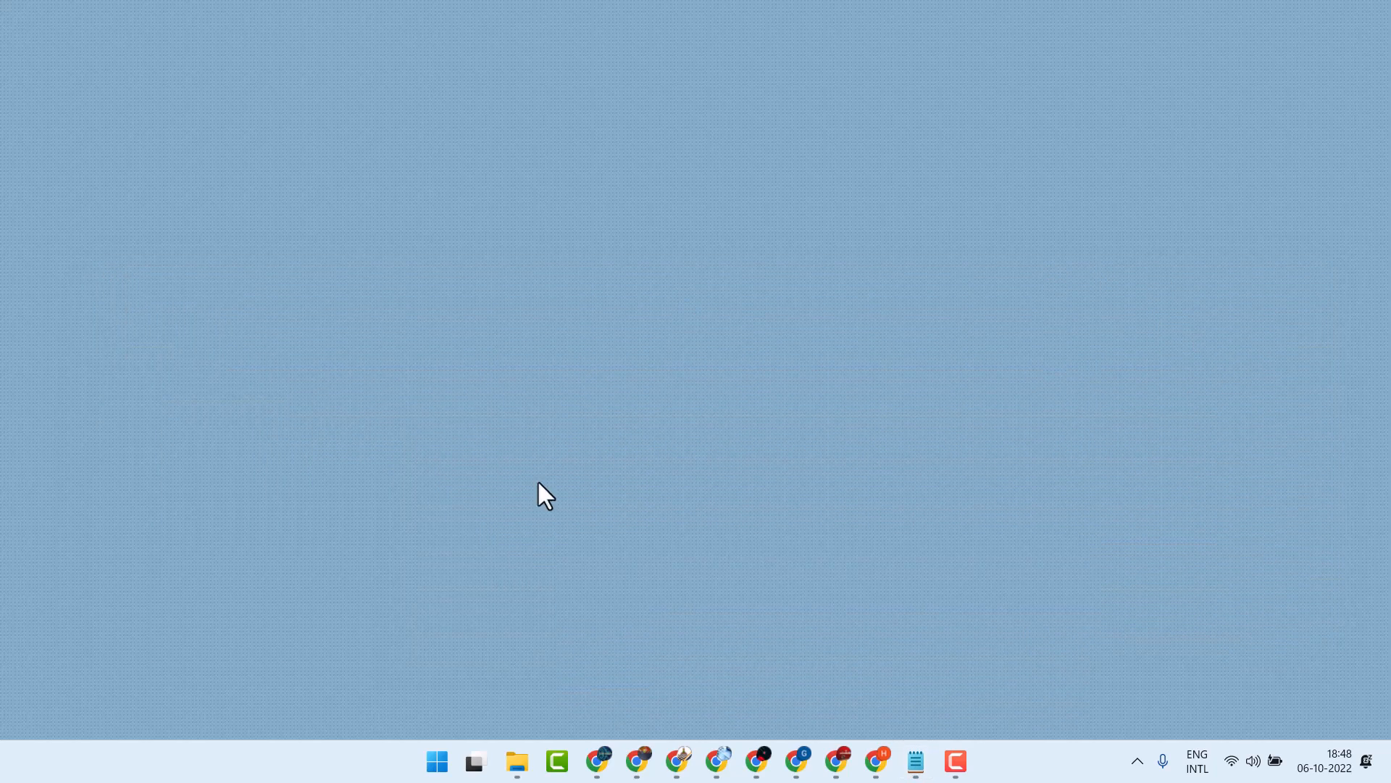
Launch VLC media player from the taskbar and open its Interface preferences
click(437, 760)
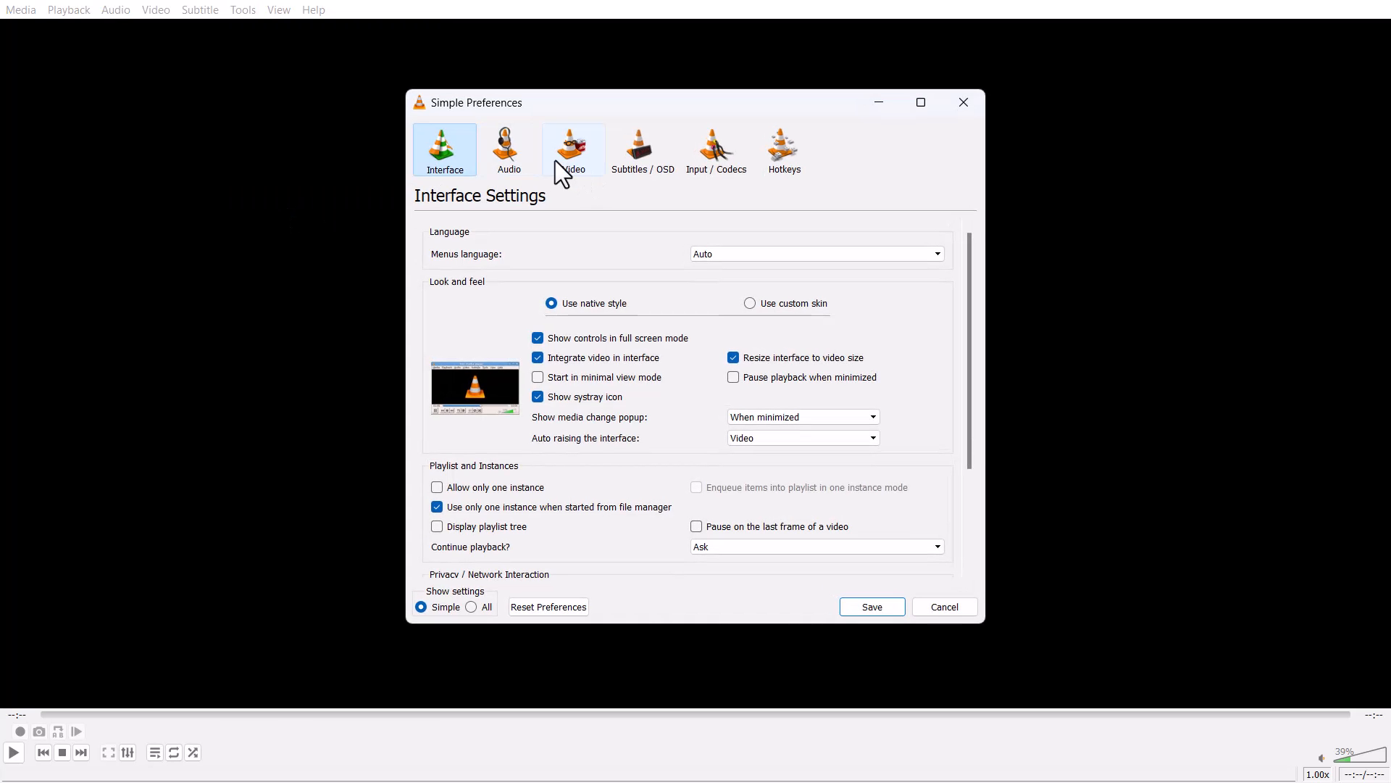
mouse_move(646, 160)
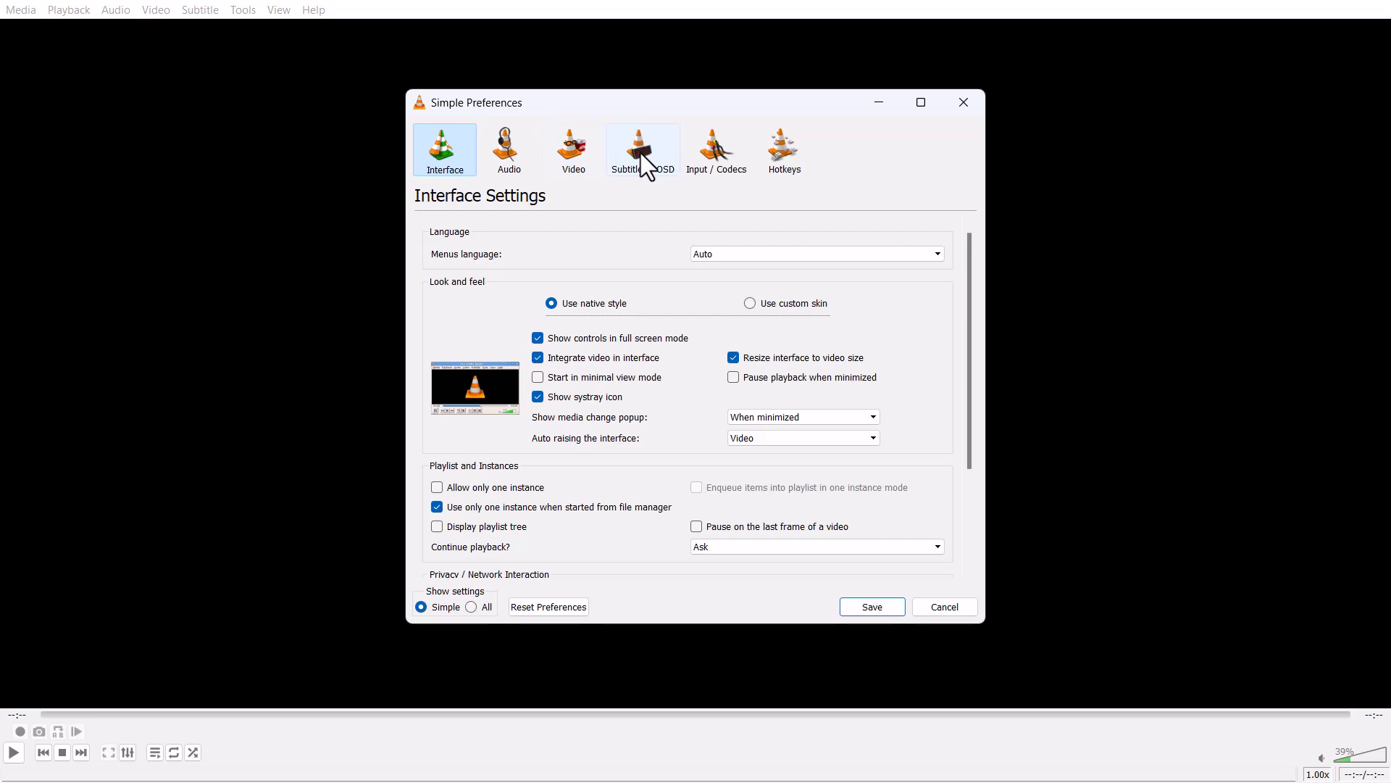
Switch the preferences to the Subtitles / OSD settings page
click(643, 149)
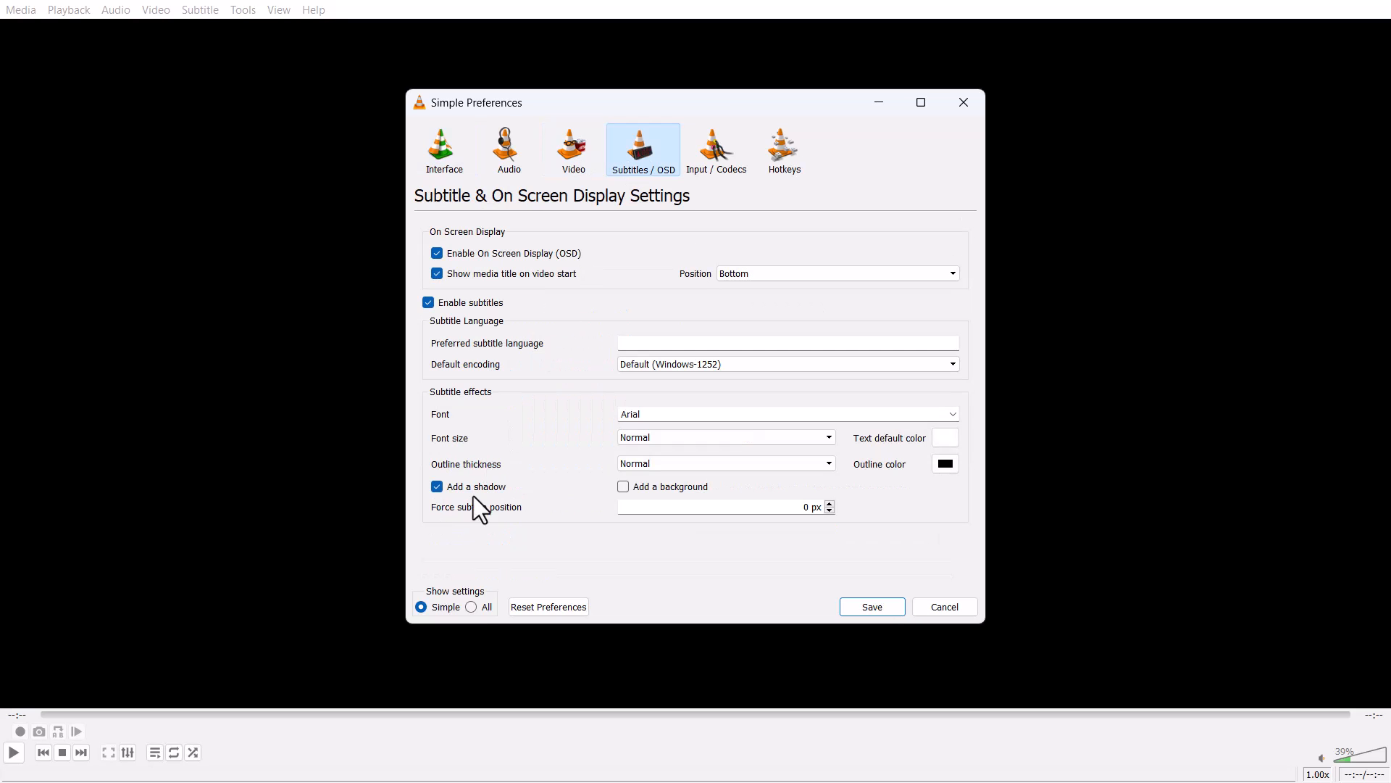
mouse_move(467, 540)
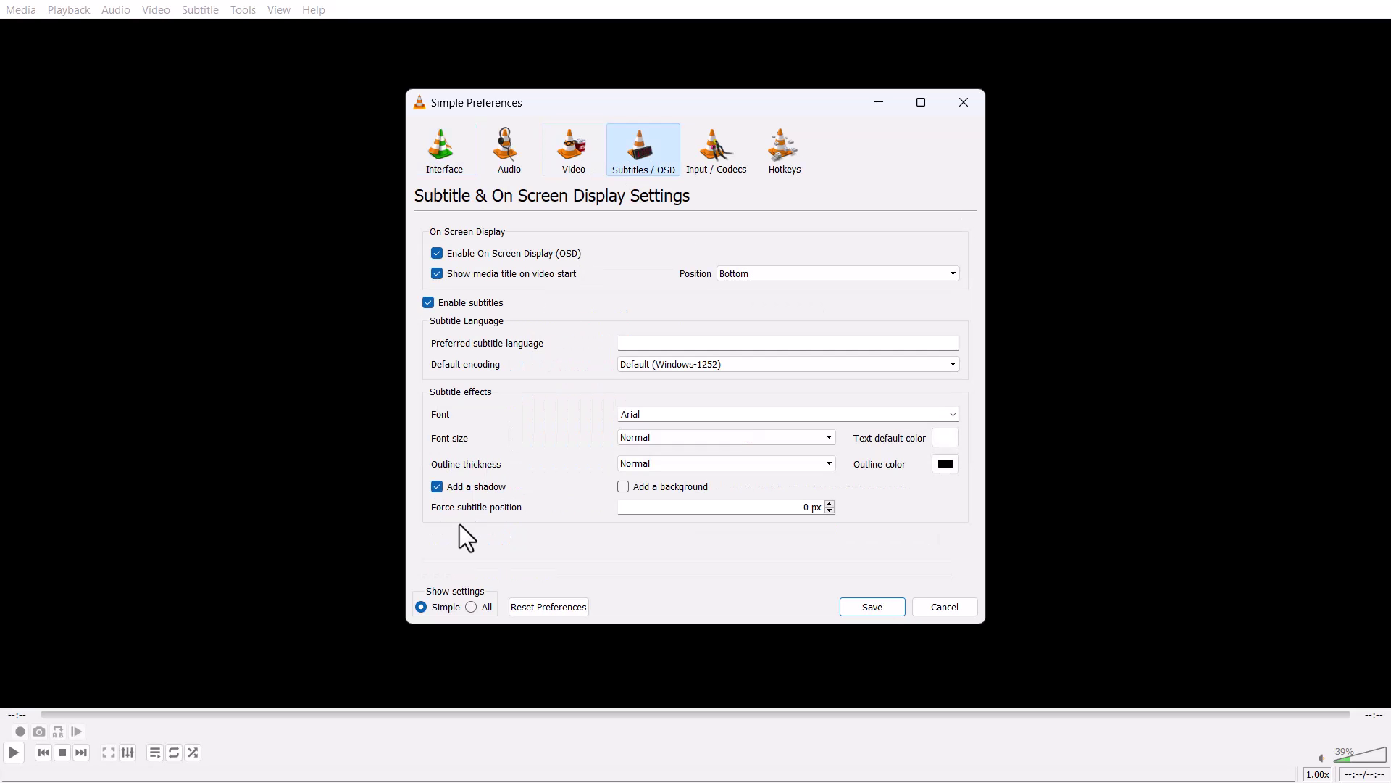
mouse_move(449, 535)
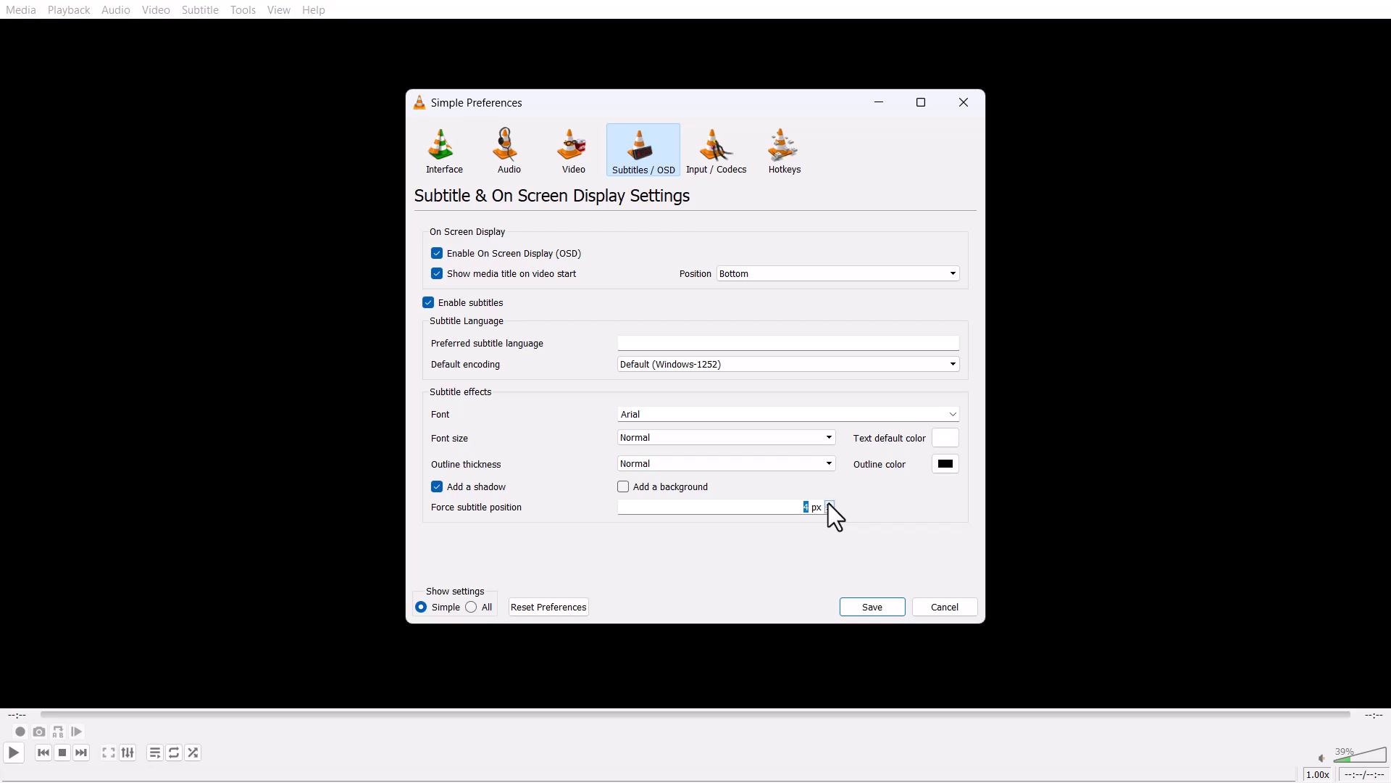
mouse_move(740, 538)
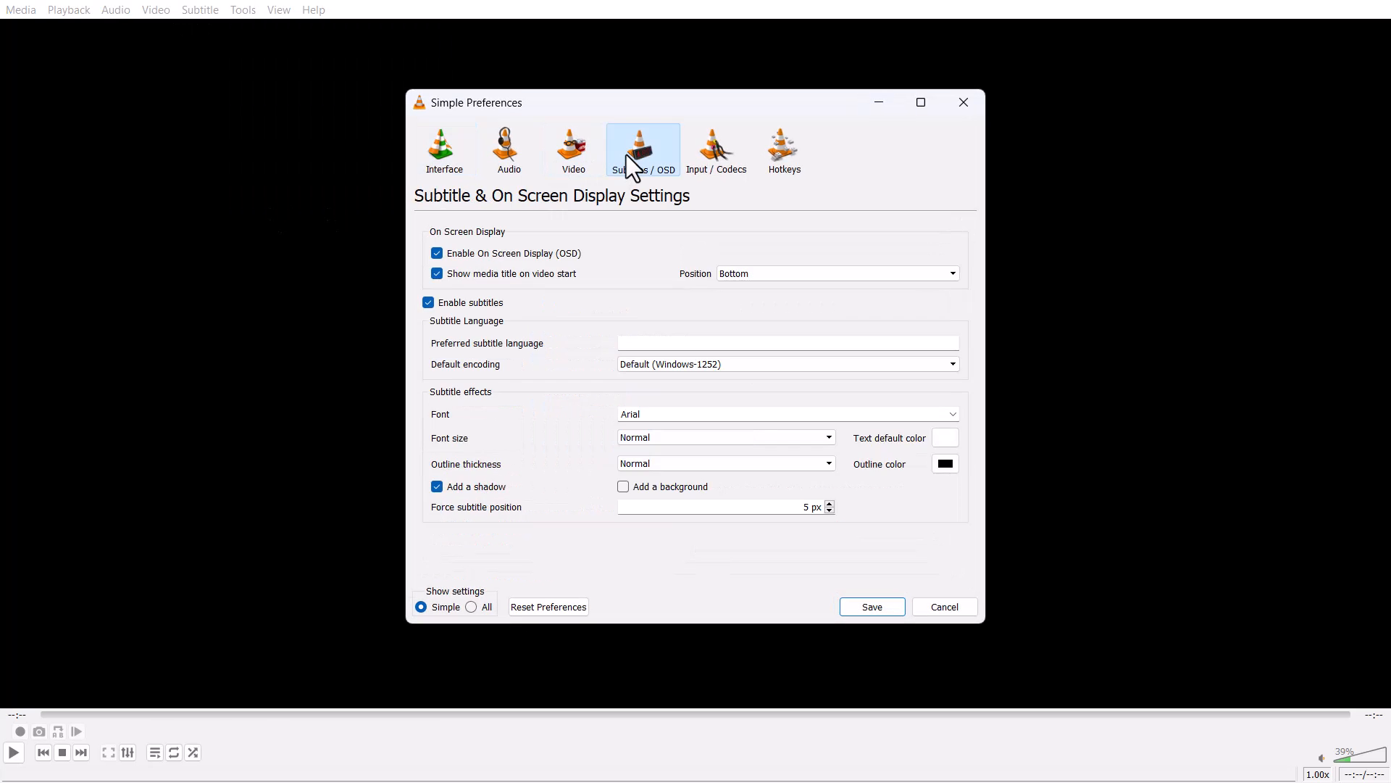
Raise the Force subtitle position value with the spin arrows and save the preferences
click(829, 502)
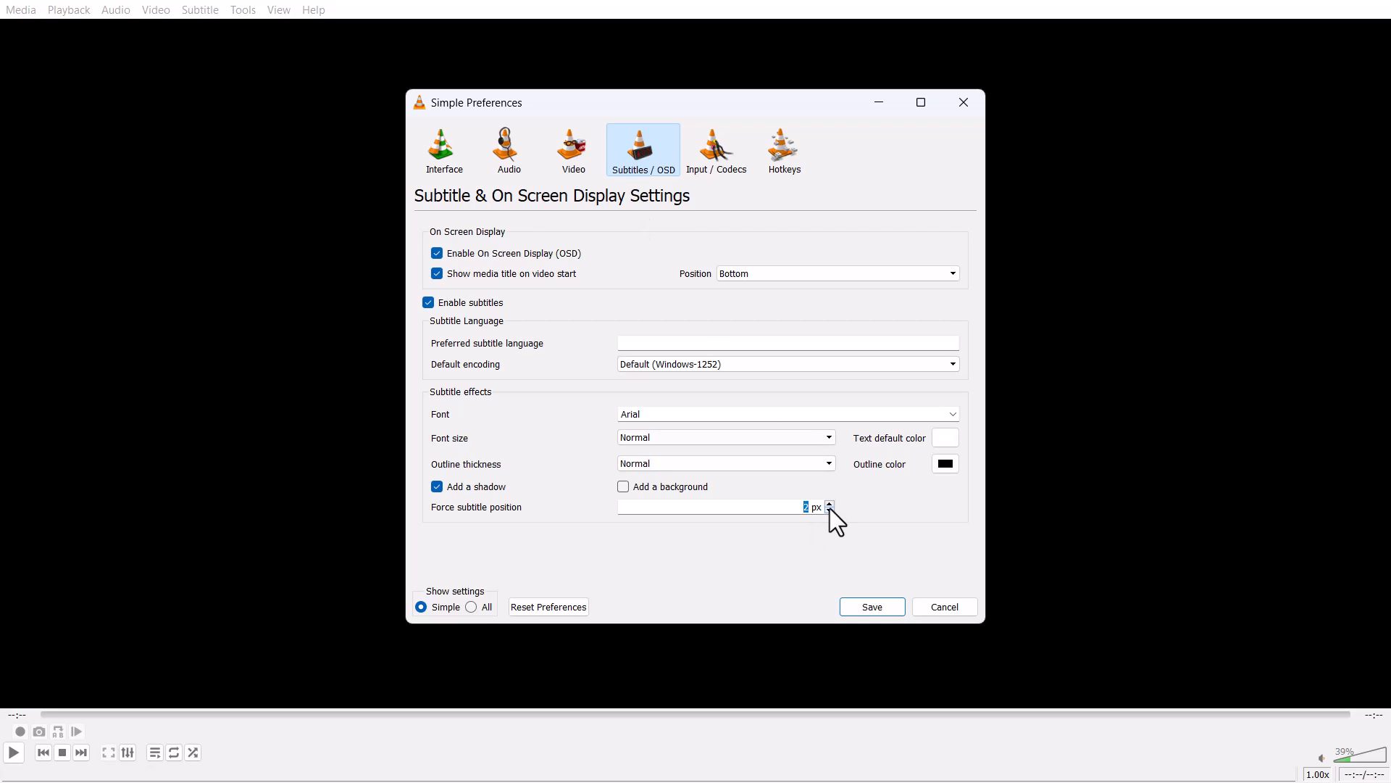
click(829, 511)
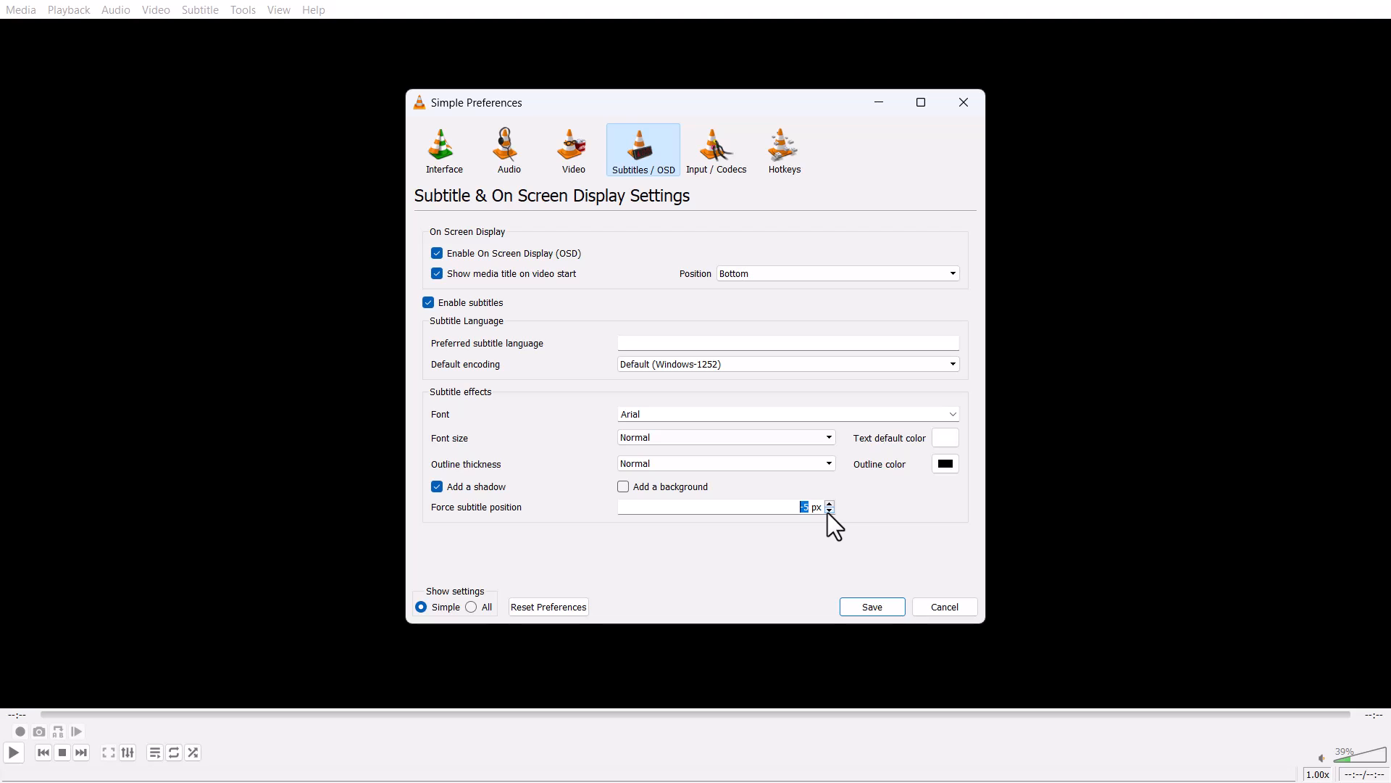
mouse_move(871, 606)
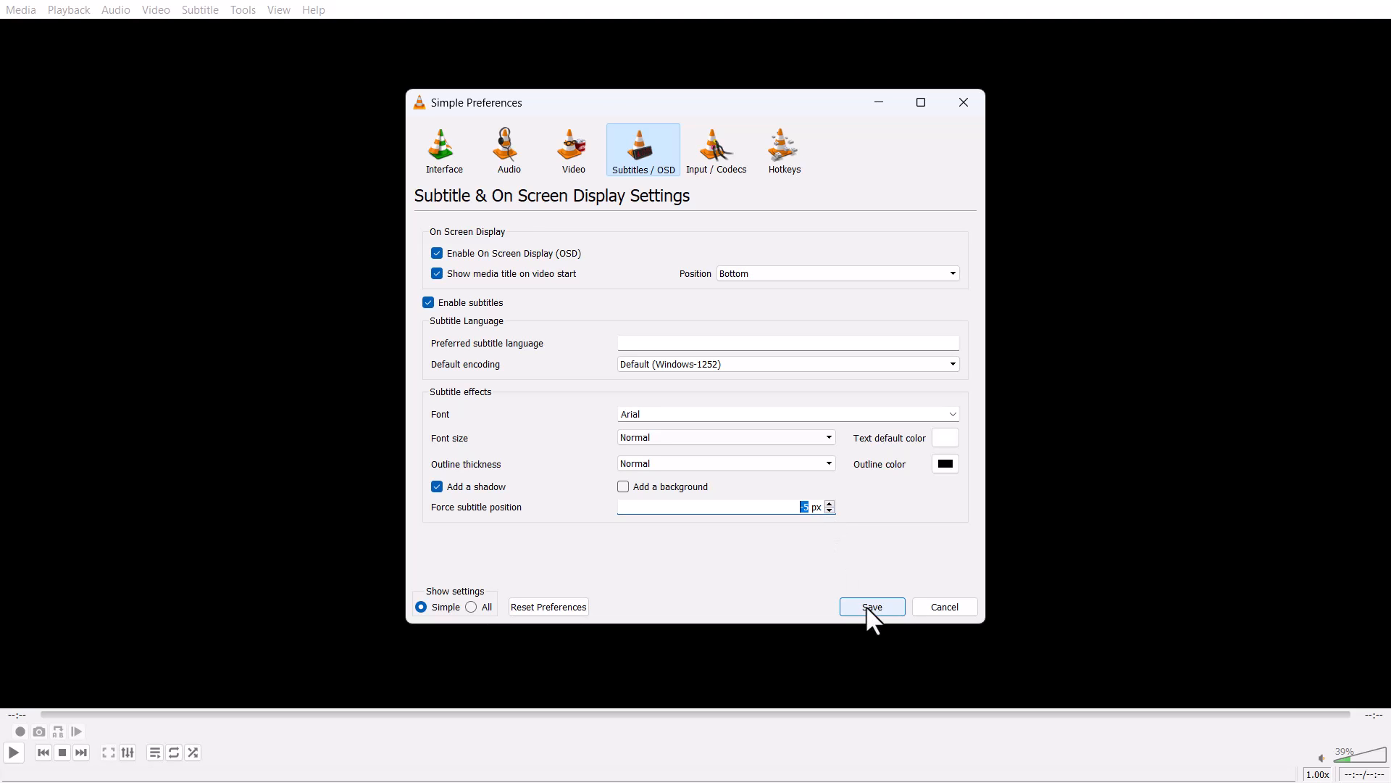
click(444, 147)
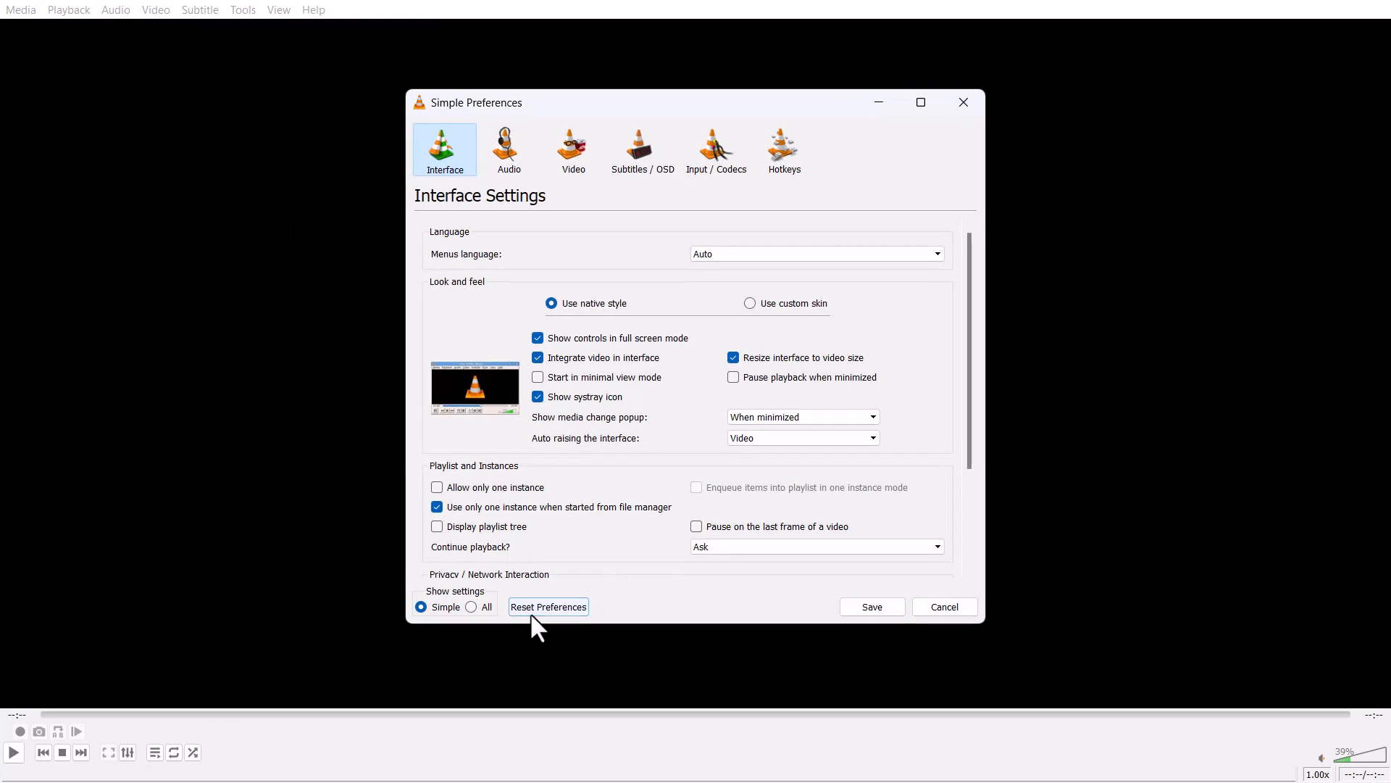
Cancel the Reset Preferences prompt, close preferences, quit VLC, and bring up the Notepad note
click(549, 607)
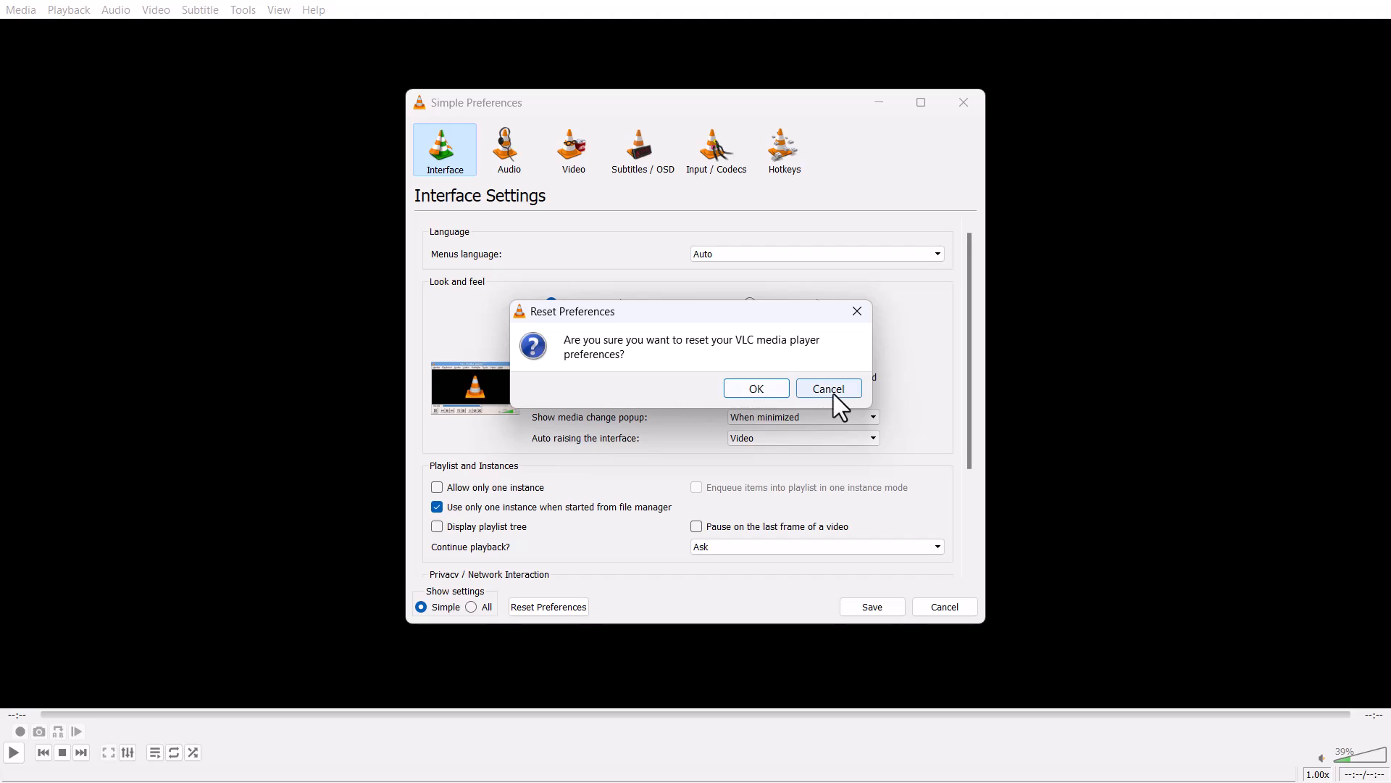
click(829, 388)
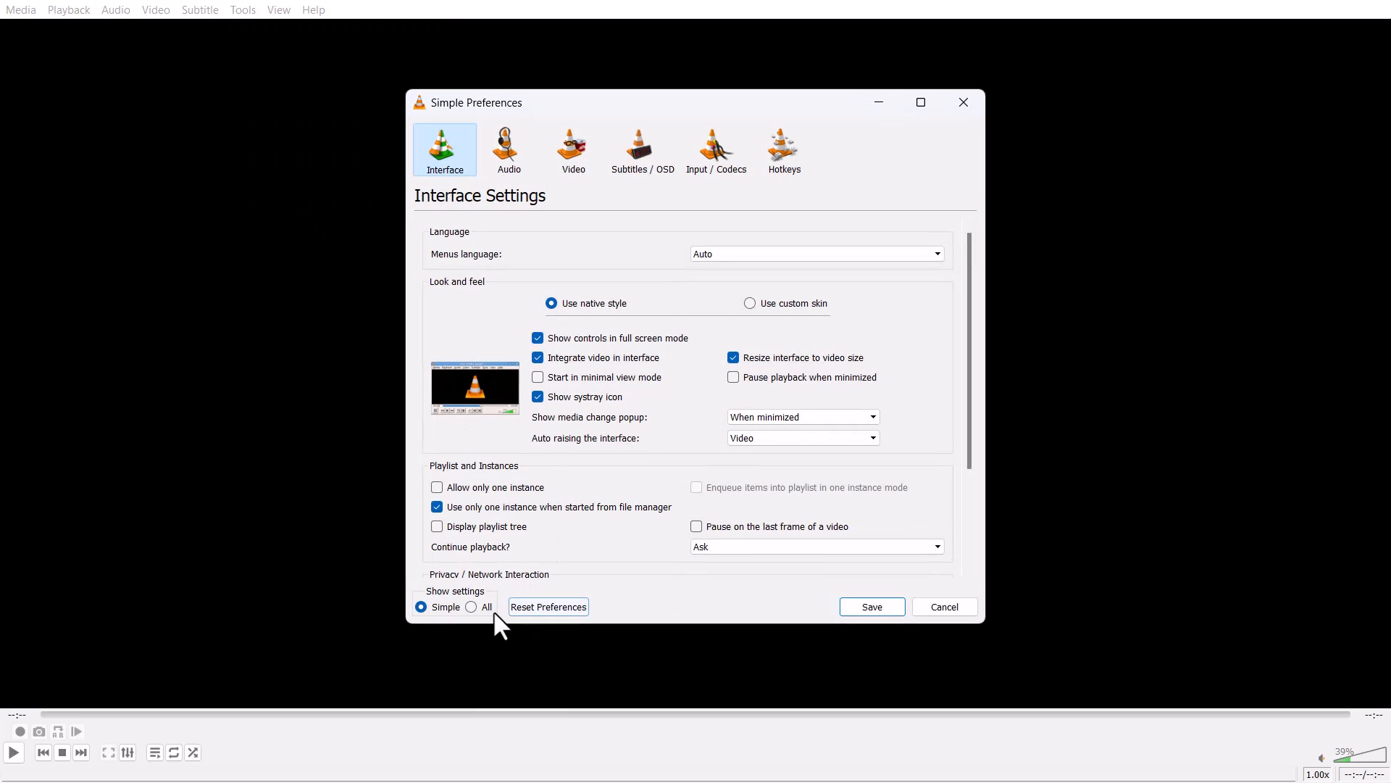
click(548, 606)
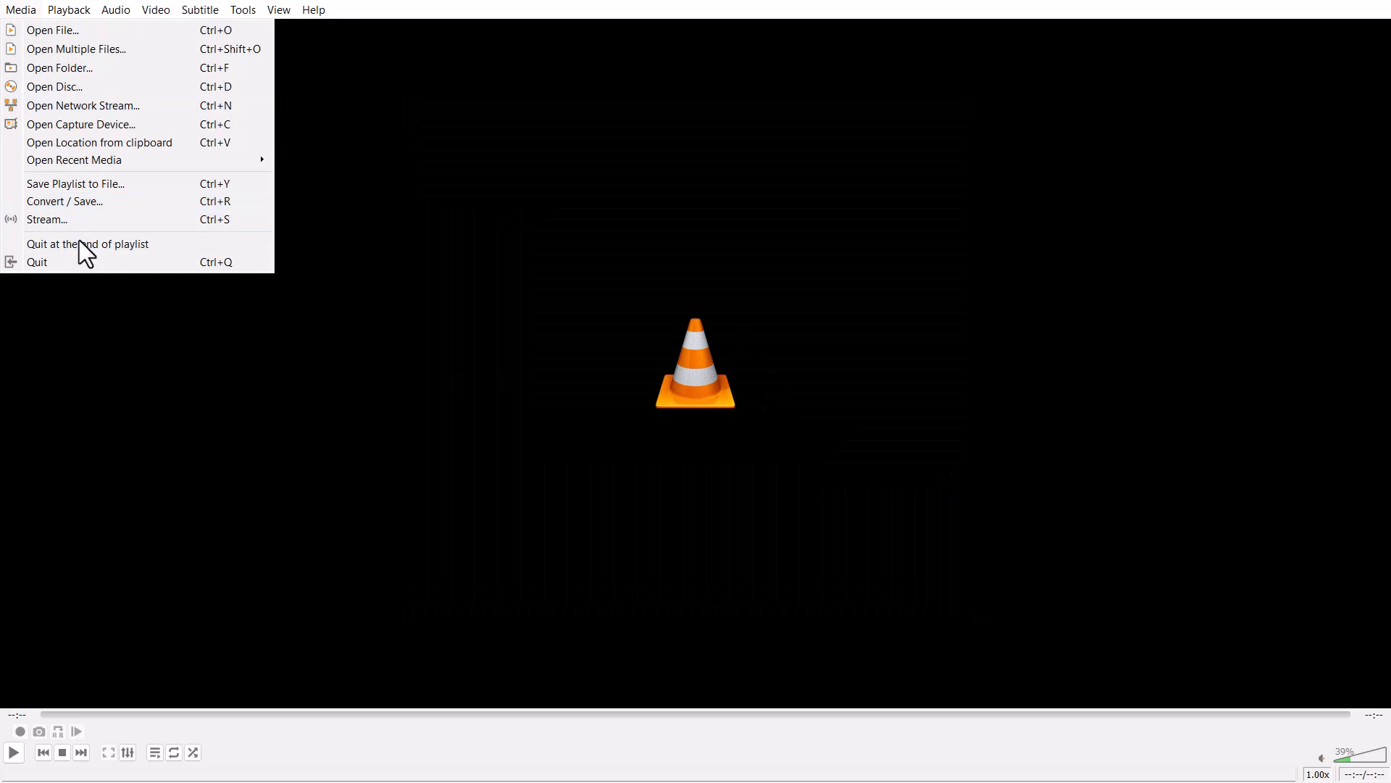
click(36, 261)
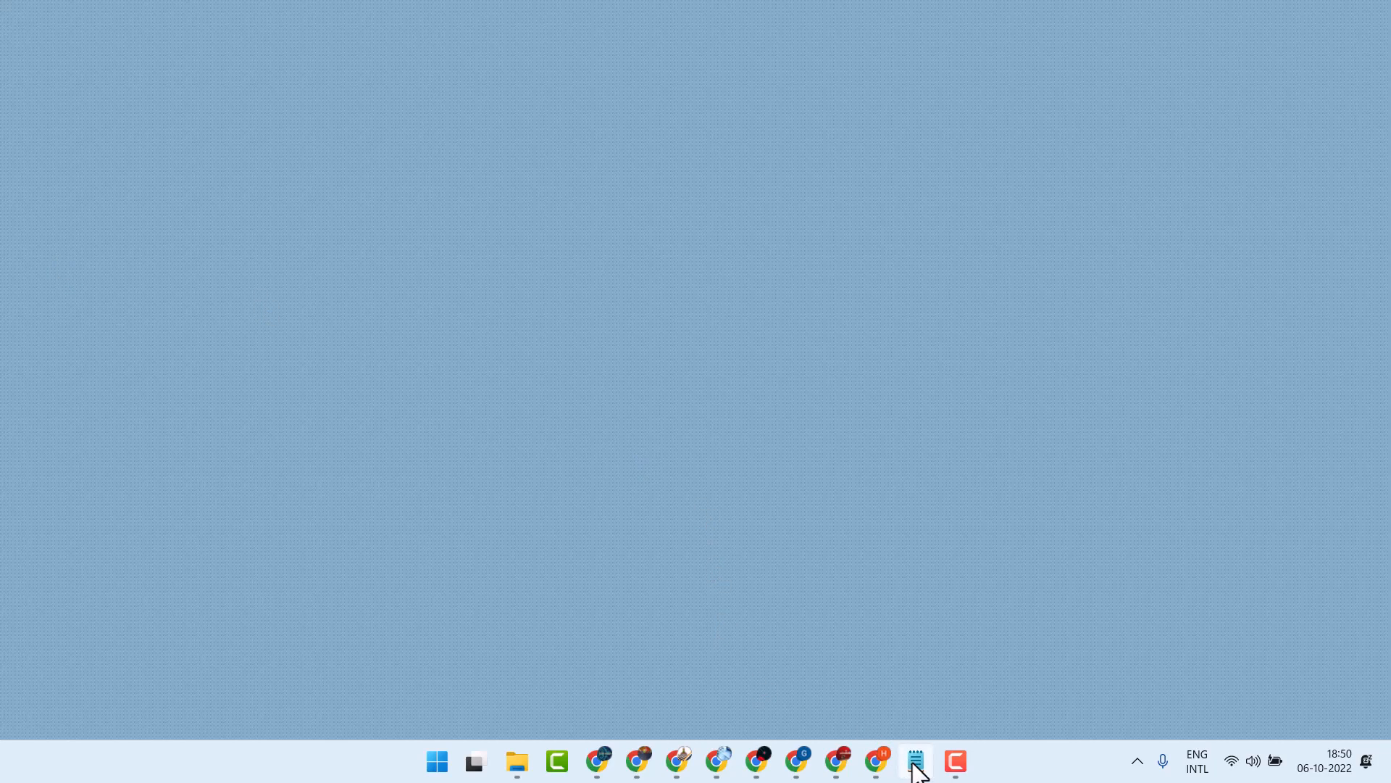
click(915, 761)
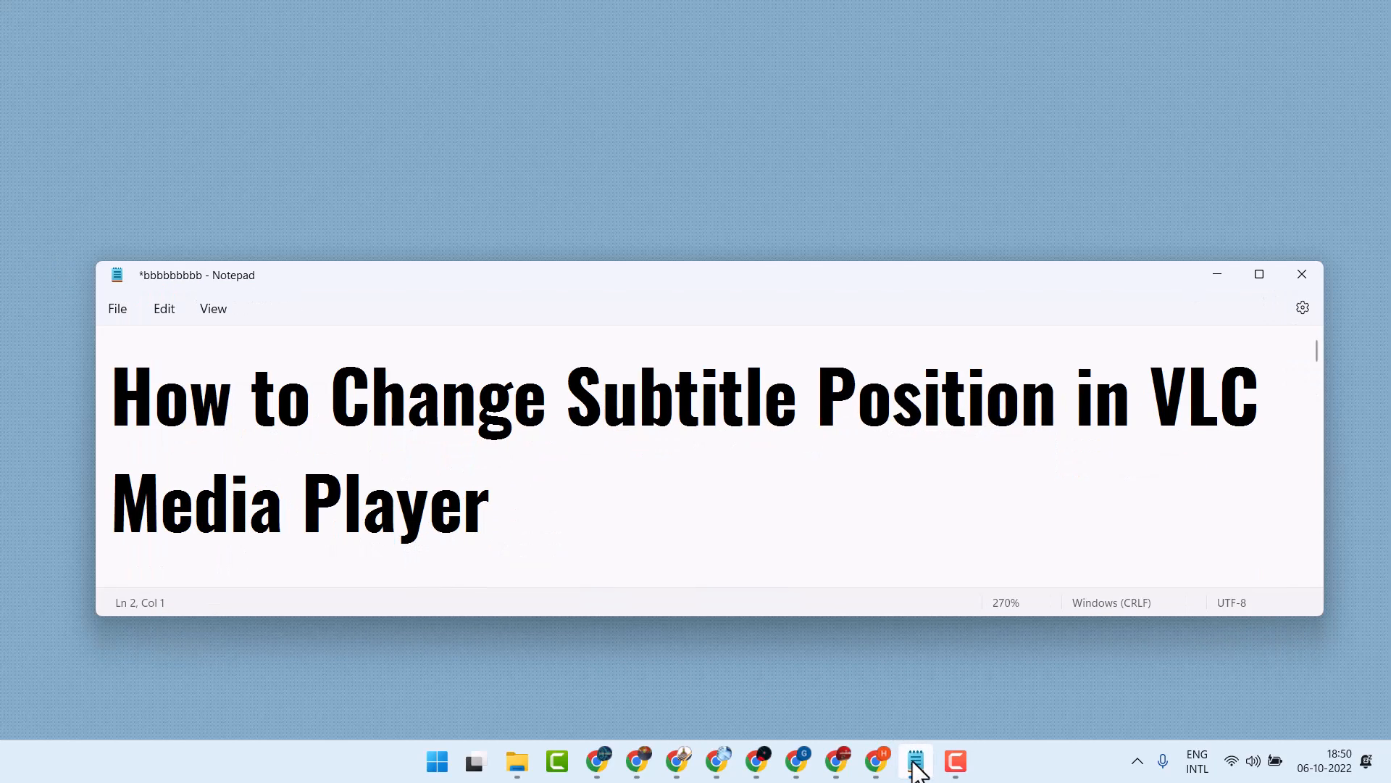